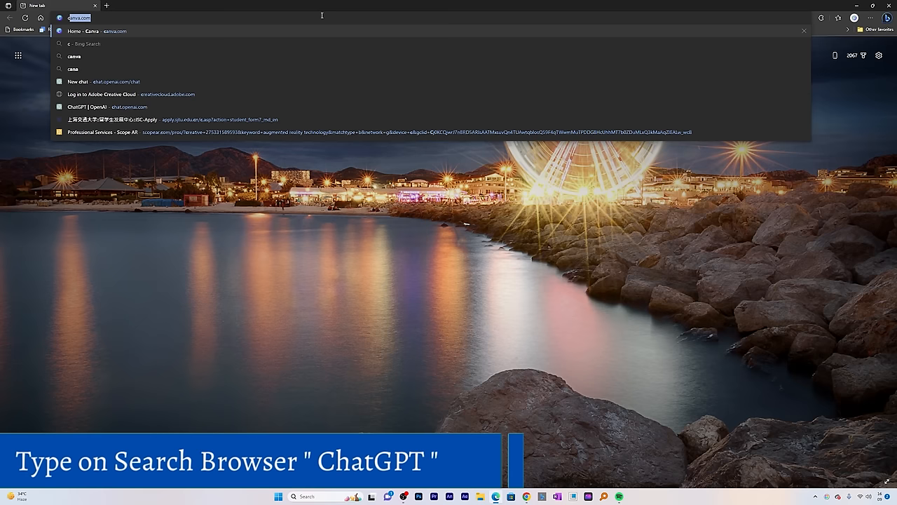
Step: Load ChatGPT in Edge from the chat.openai.com/chat address suggestion
click(91, 106)
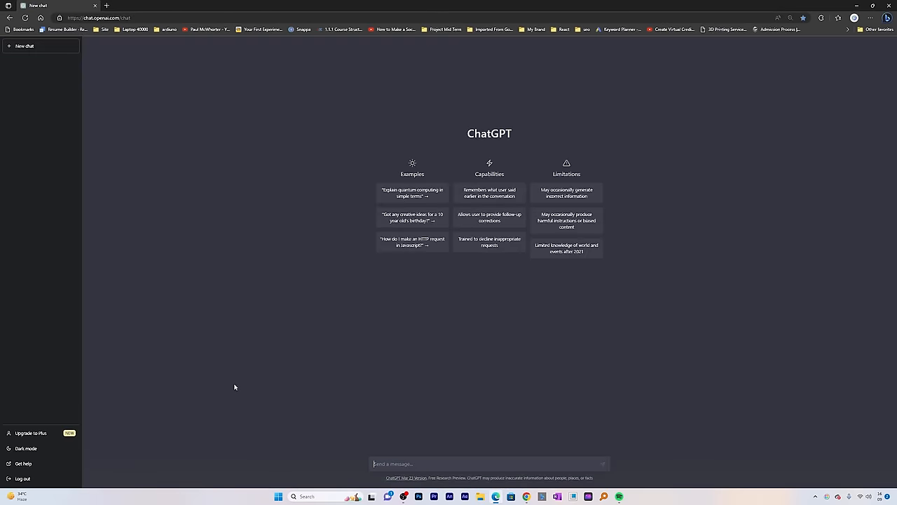
mouse_move(32, 478)
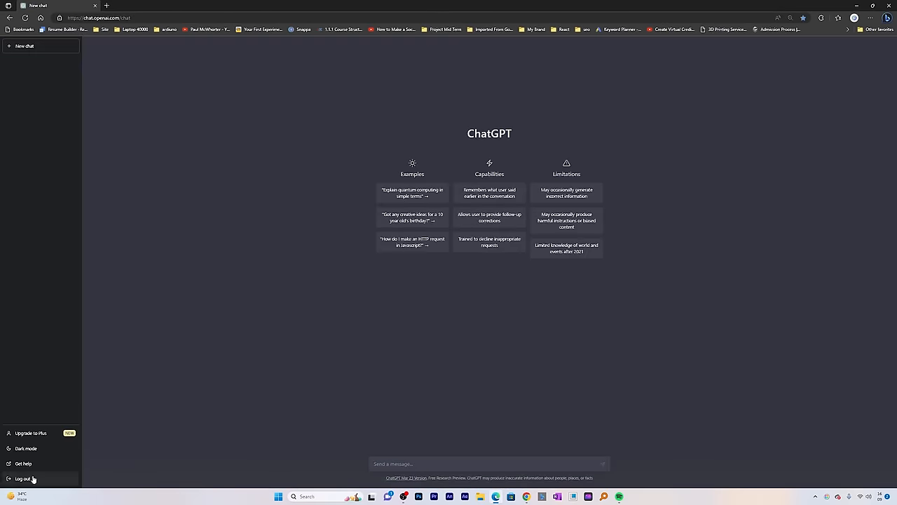
Step: Log out of ChatGPT and sign back in through Continue with Google
click(23, 479)
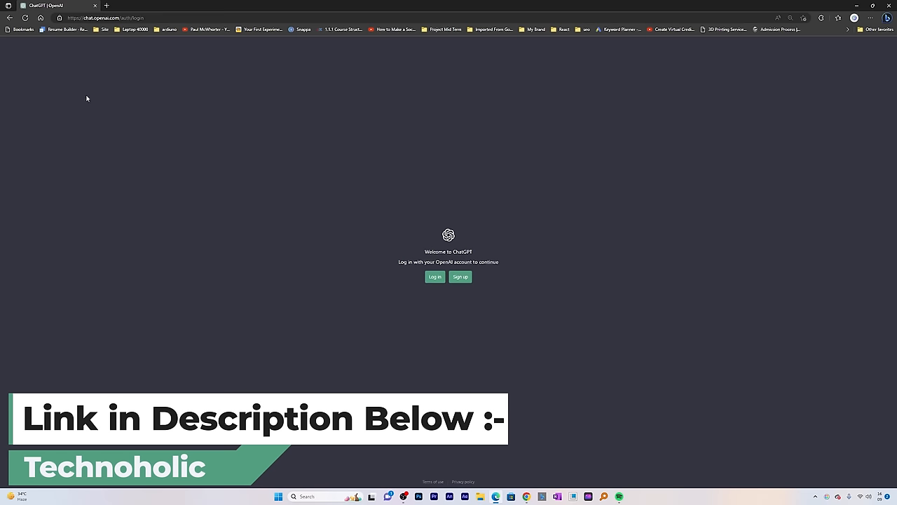
mouse_move(426, 112)
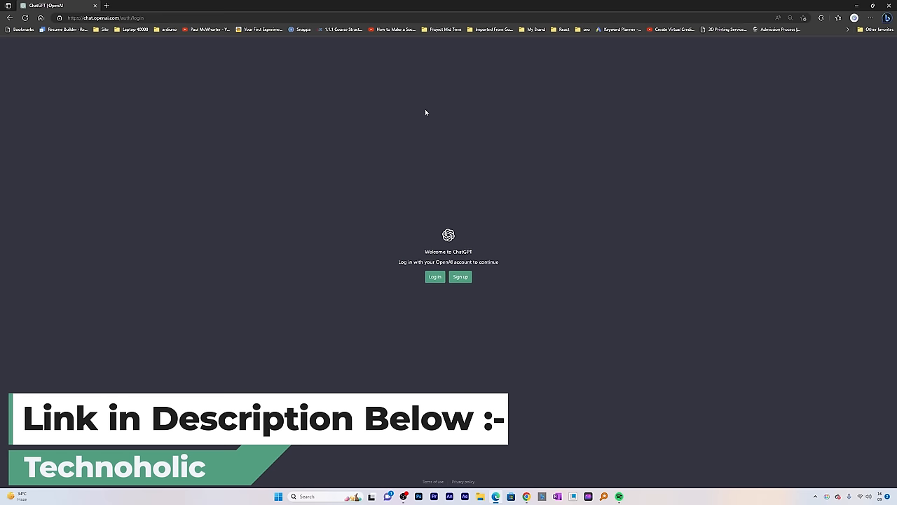
mouse_move(464, 340)
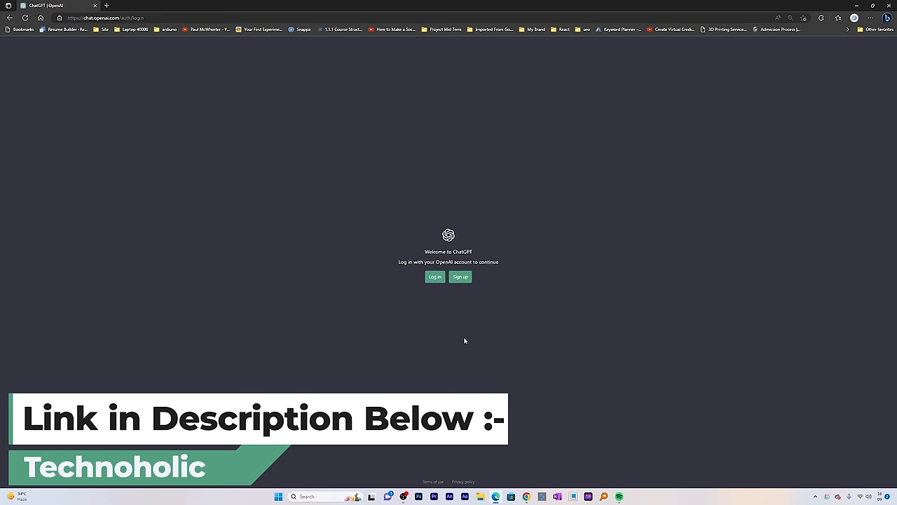
click(460, 276)
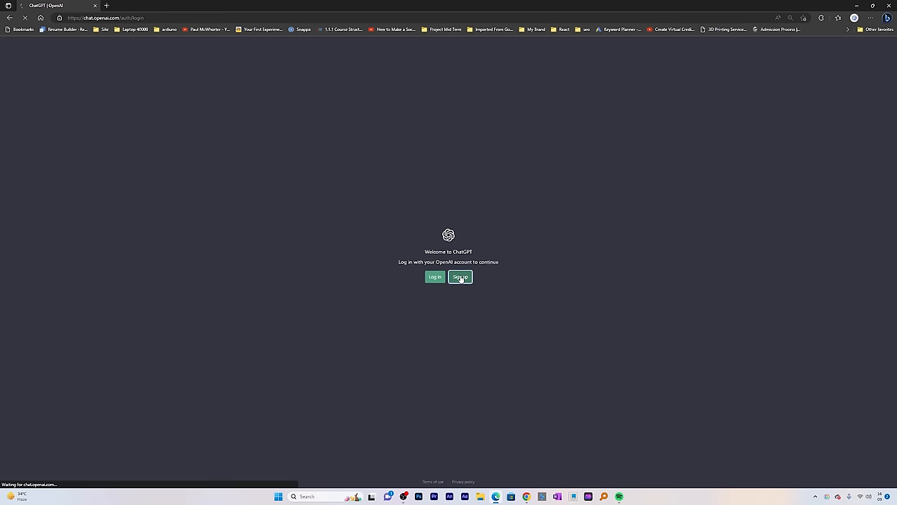
click(460, 277)
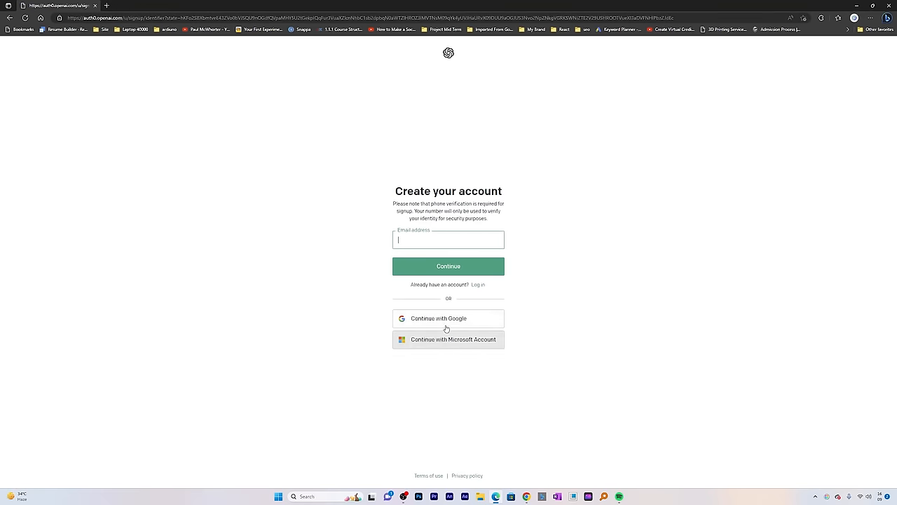
click(448, 317)
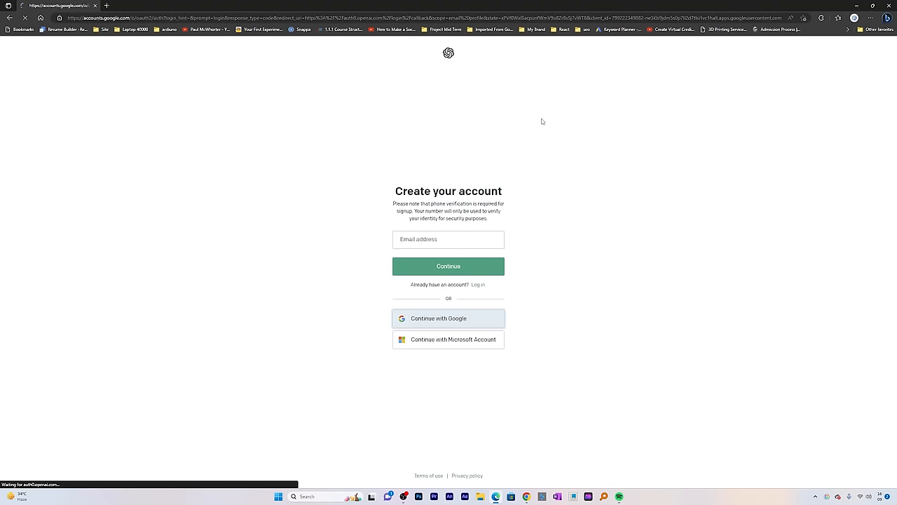
click(448, 318)
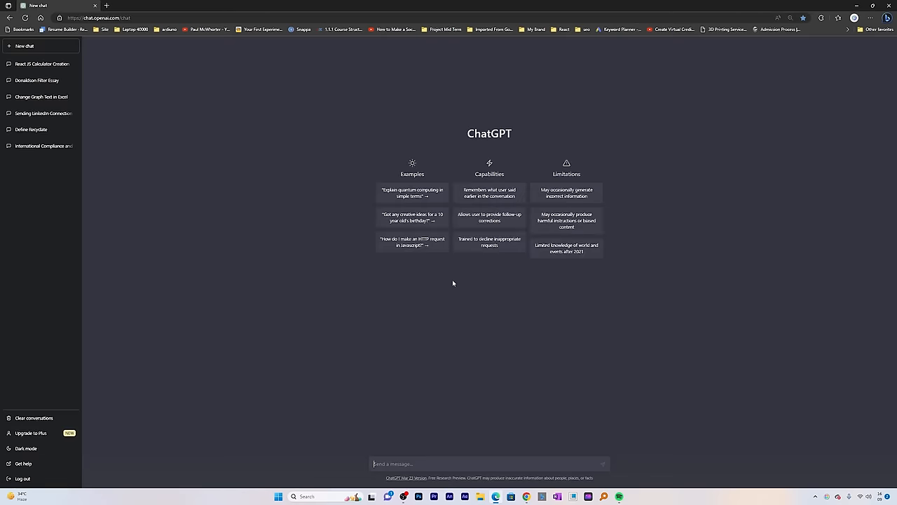
mouse_move(40, 253)
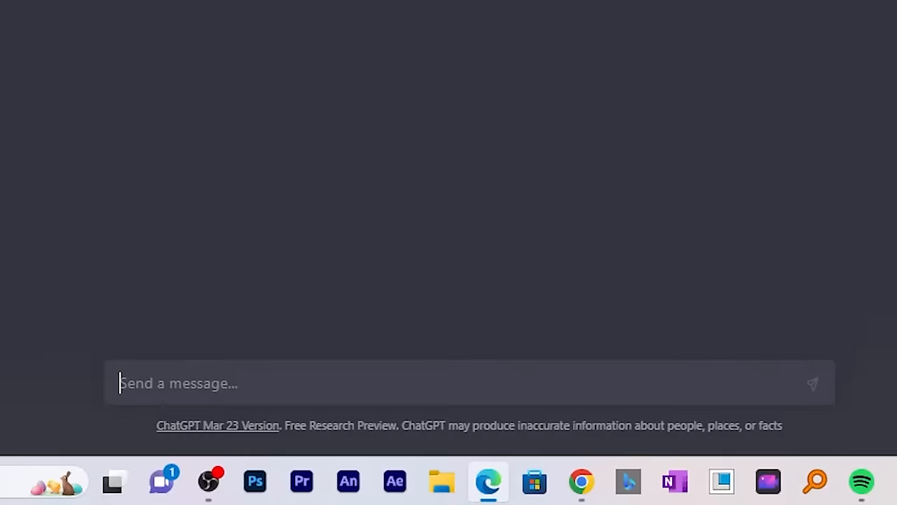
Step: Ask ChatGPT, as a professional, for a 25-slide presentation on protecting mother nature
text(how we can protech)
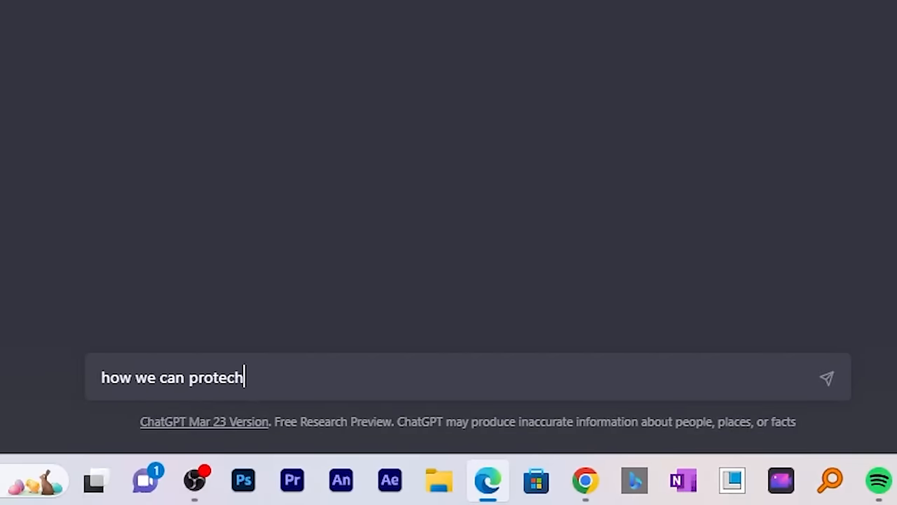
text(t our mother nature,)
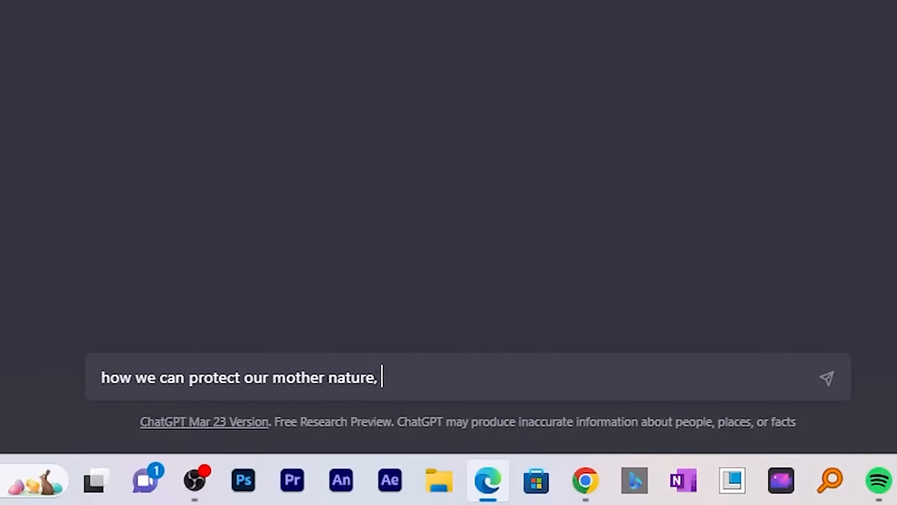
text(act as an pro)
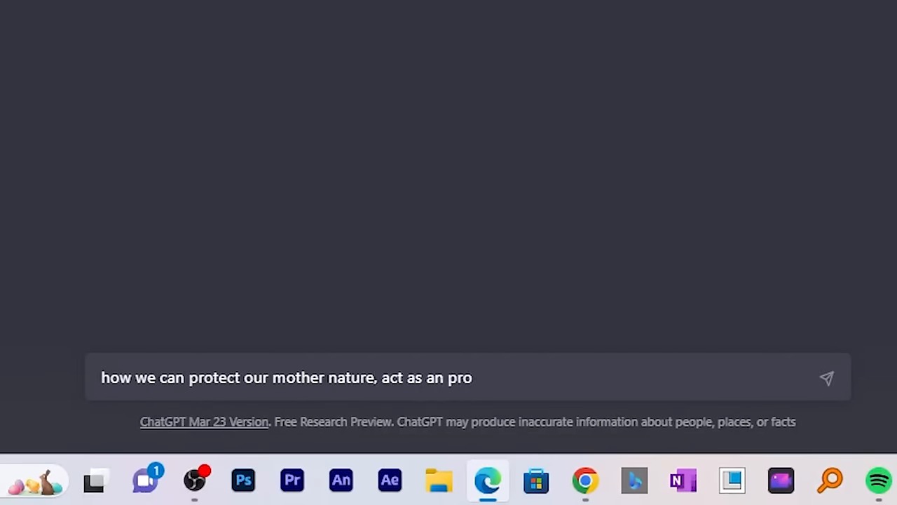
text(fessional to make power point presentation i)
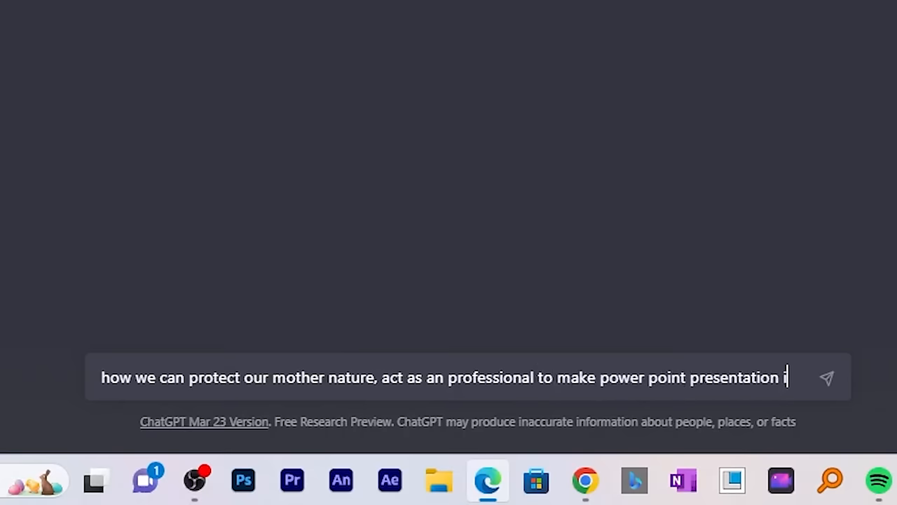
text(on give topic.)
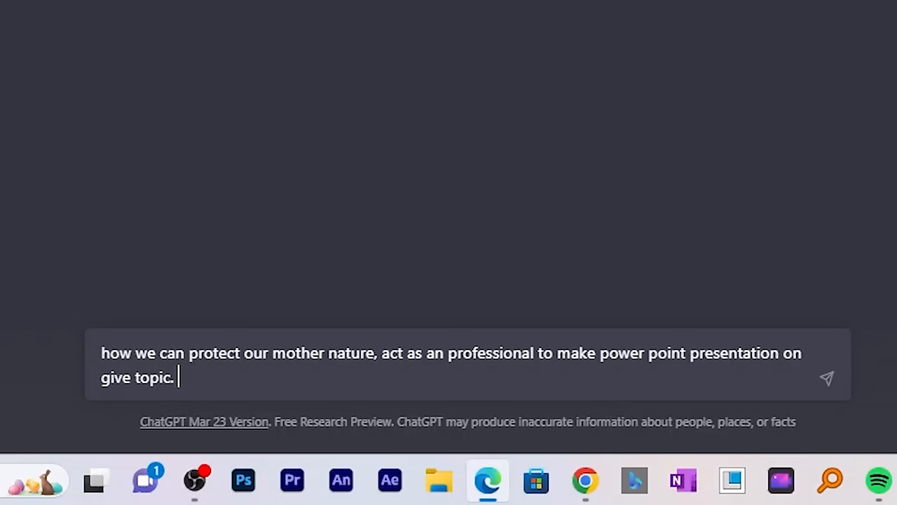
text(try to create the wh)
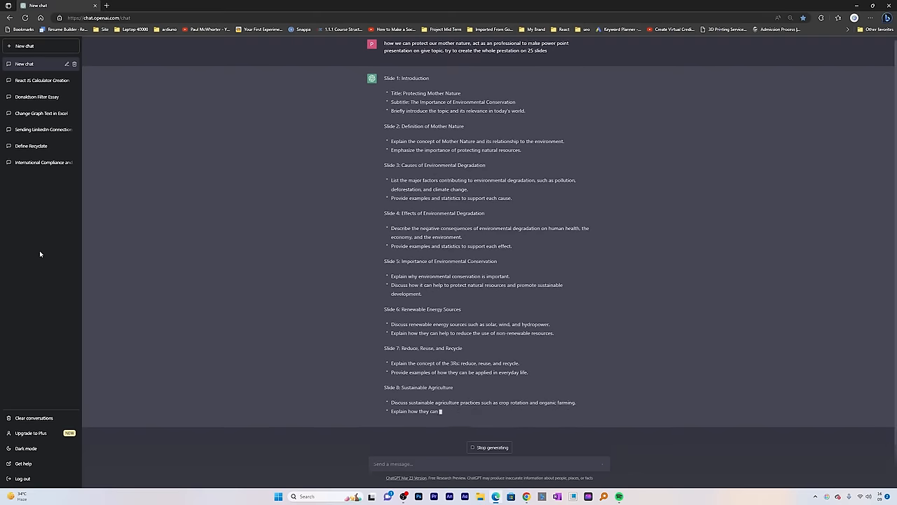
scroll(down, 3)
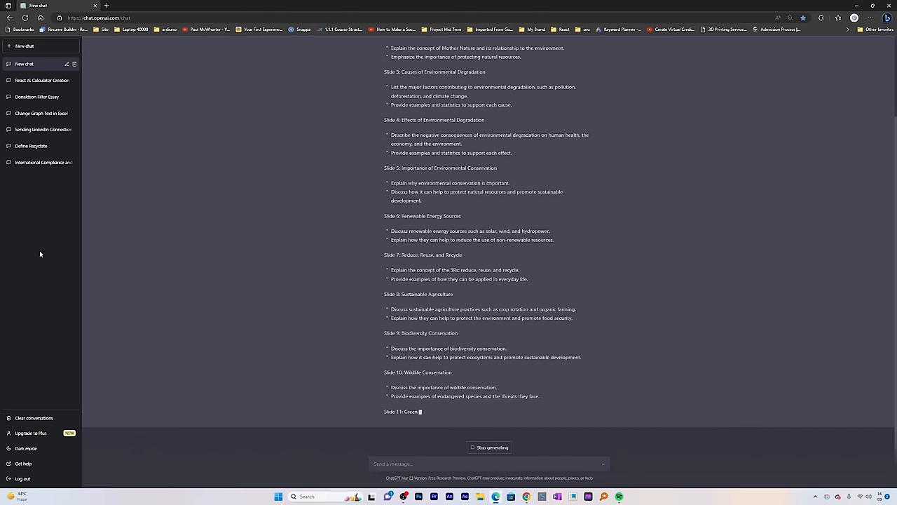
scroll(down, 3)
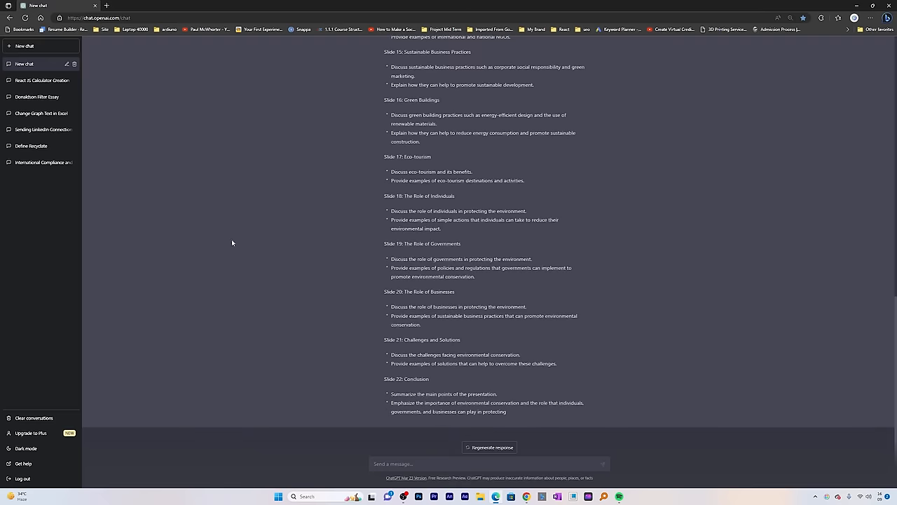
scroll(up, 3)
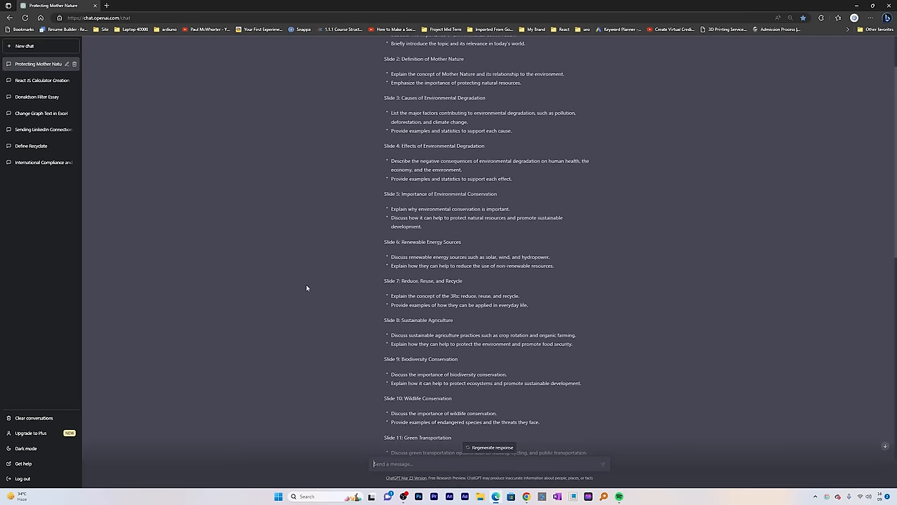
scroll(up, 3)
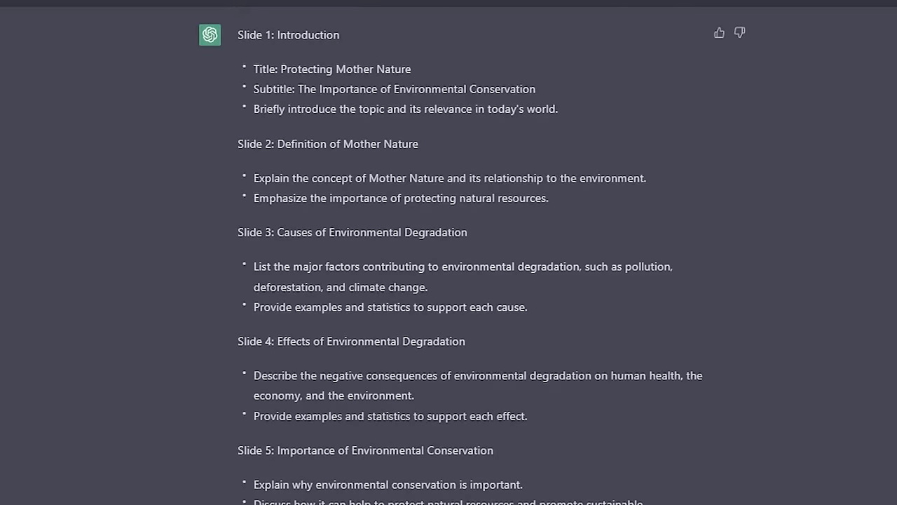
mouse_move(291, 51)
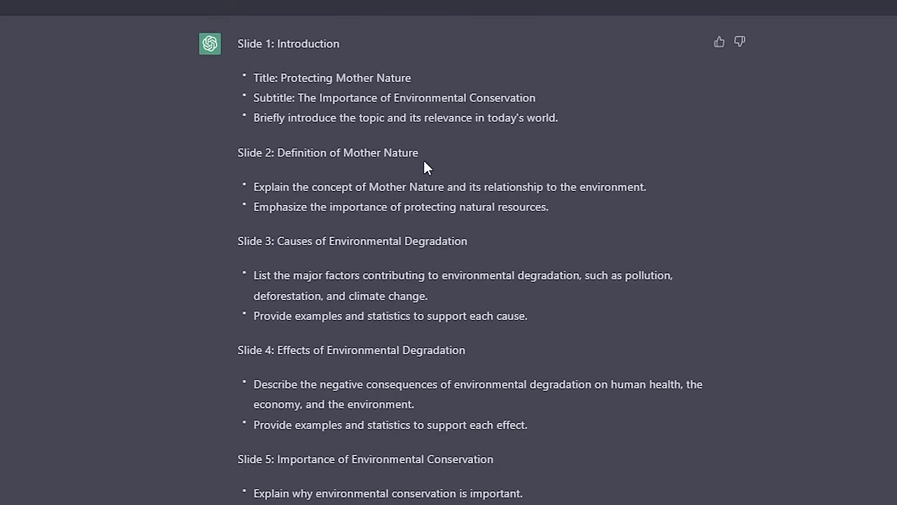
mouse_move(324, 249)
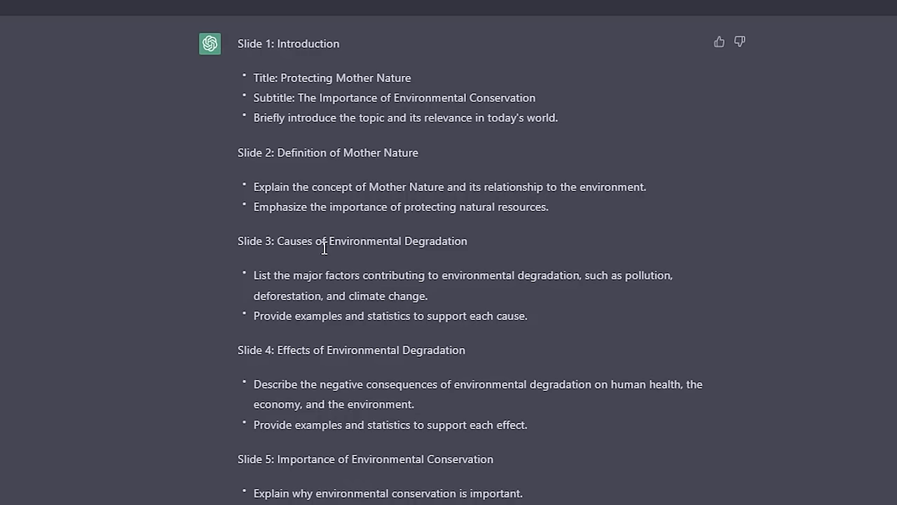
mouse_move(365, 240)
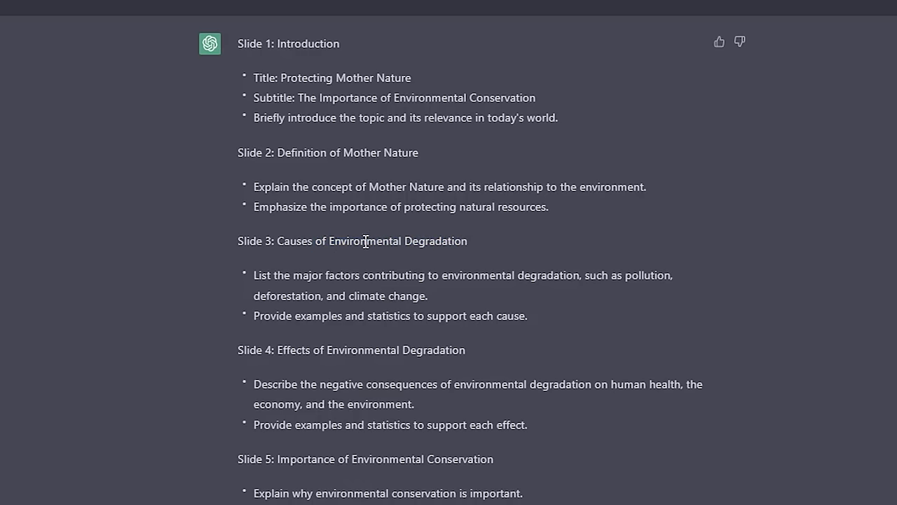
mouse_move(287, 279)
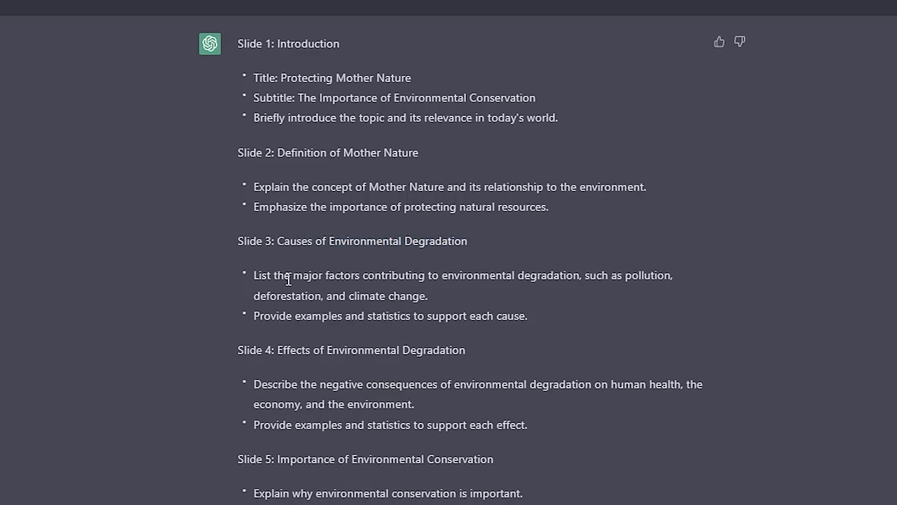
mouse_move(493, 275)
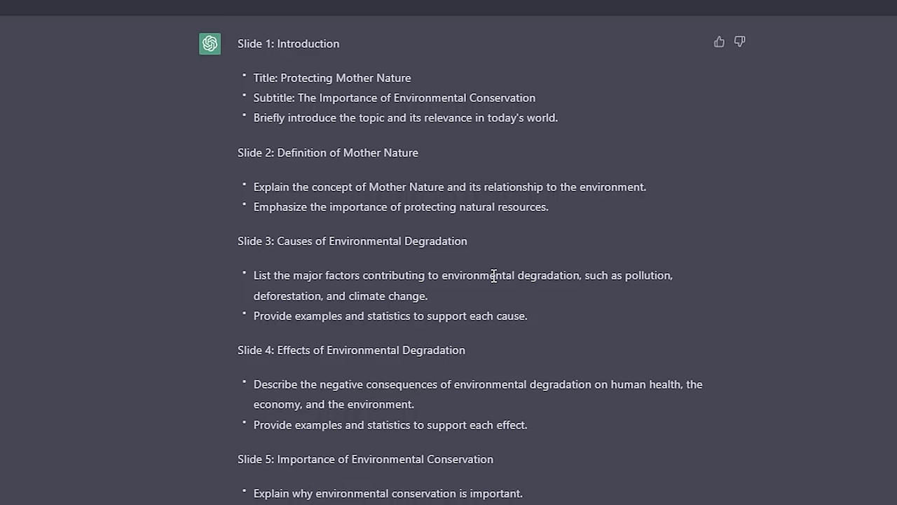
mouse_move(535, 302)
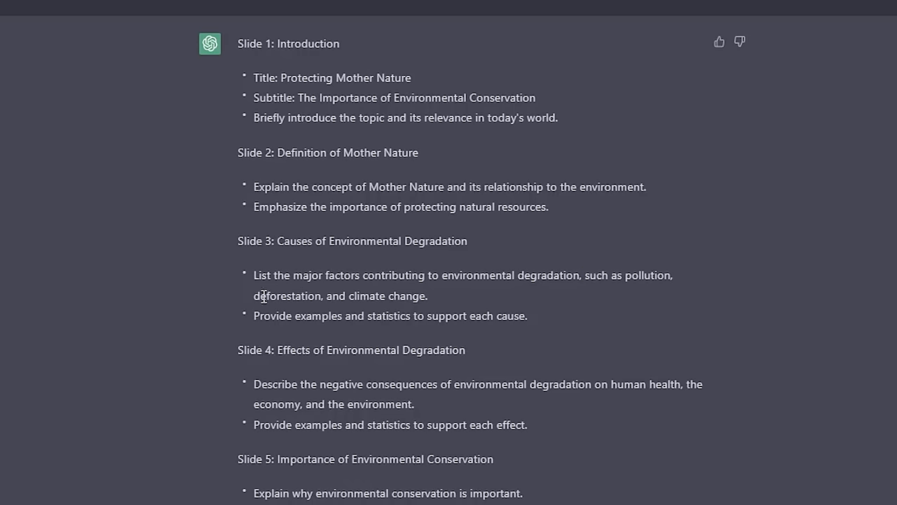
double_click(388, 295)
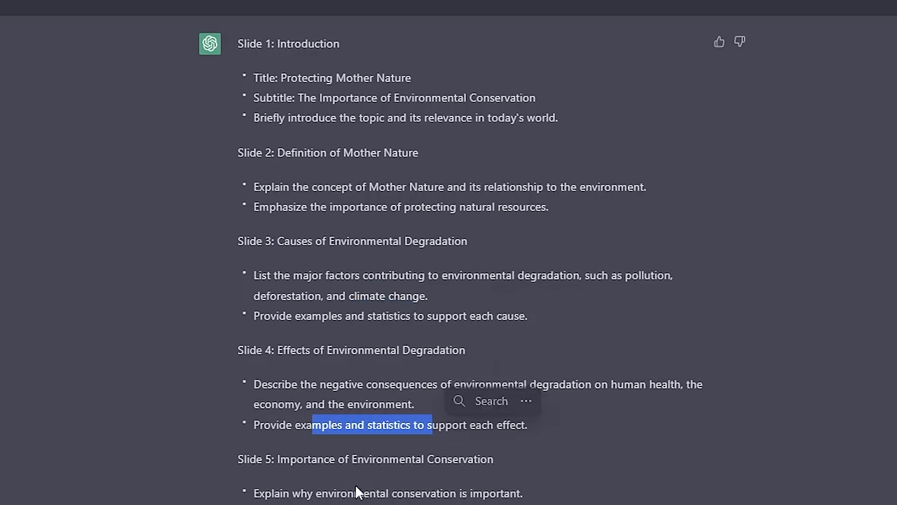
scroll(down, 3)
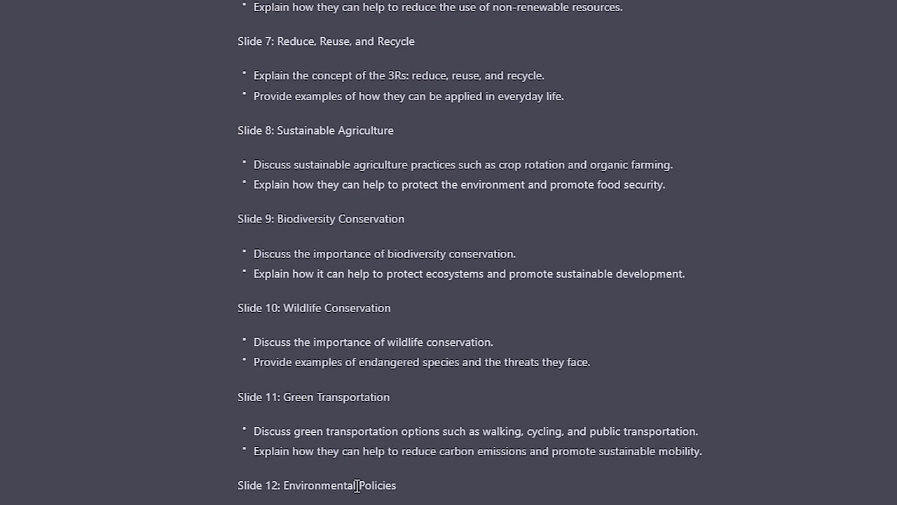
scroll(down, 3)
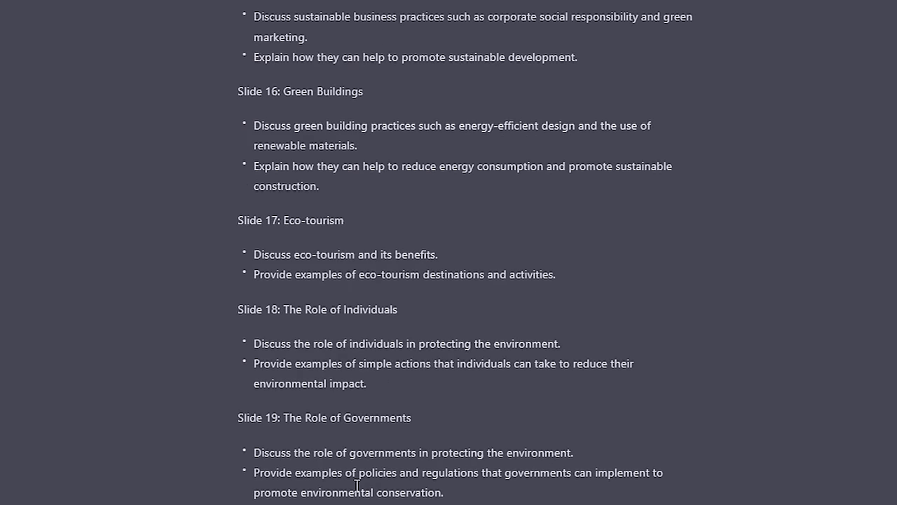
scroll(up, 3)
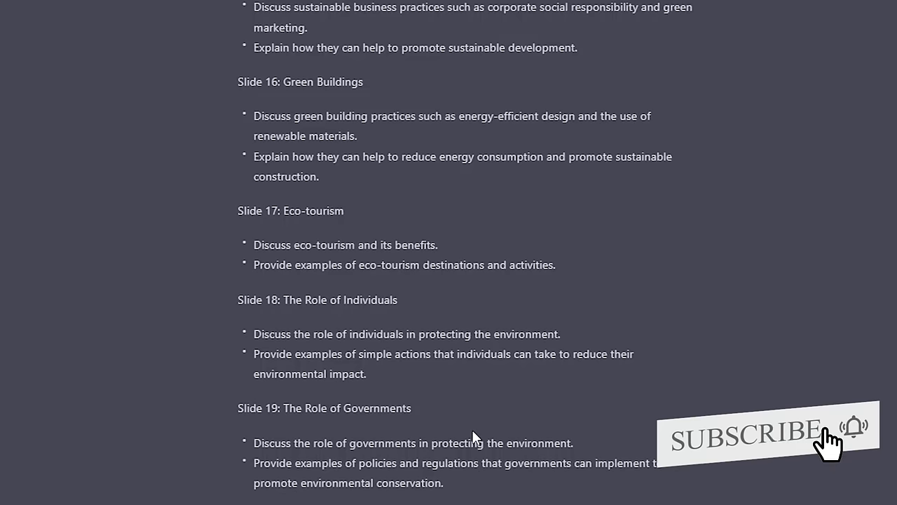
mouse_move(435, 497)
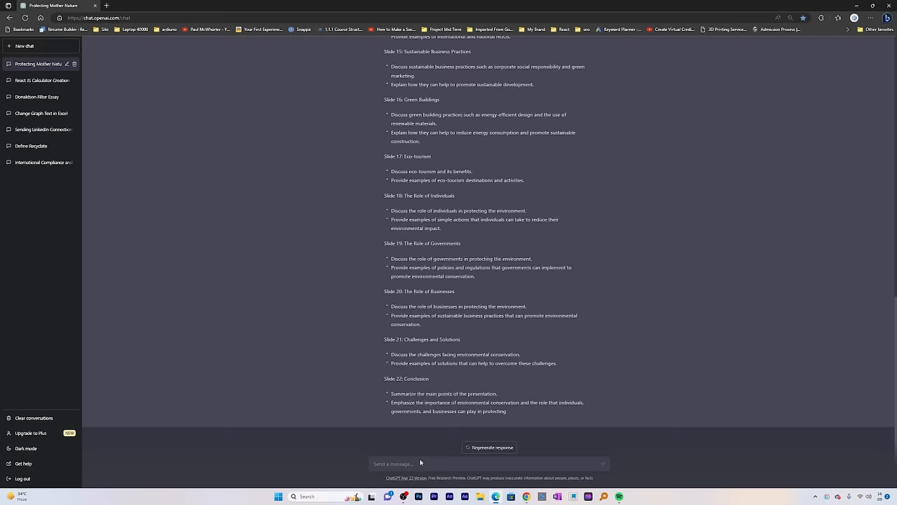
Step: Request an added slide on gasoline-powered vehicles' environmental impact
text(can you kindly)
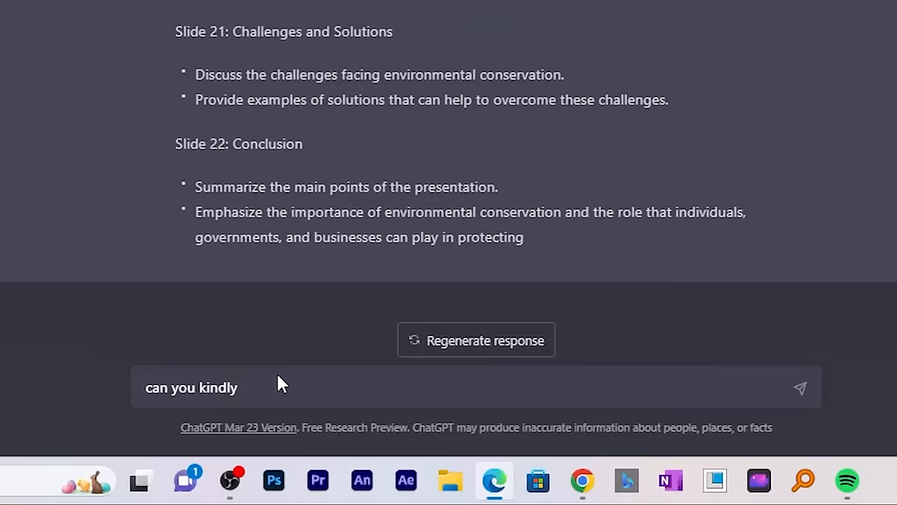
text(add impact of gasoline powered vehicle in envor)
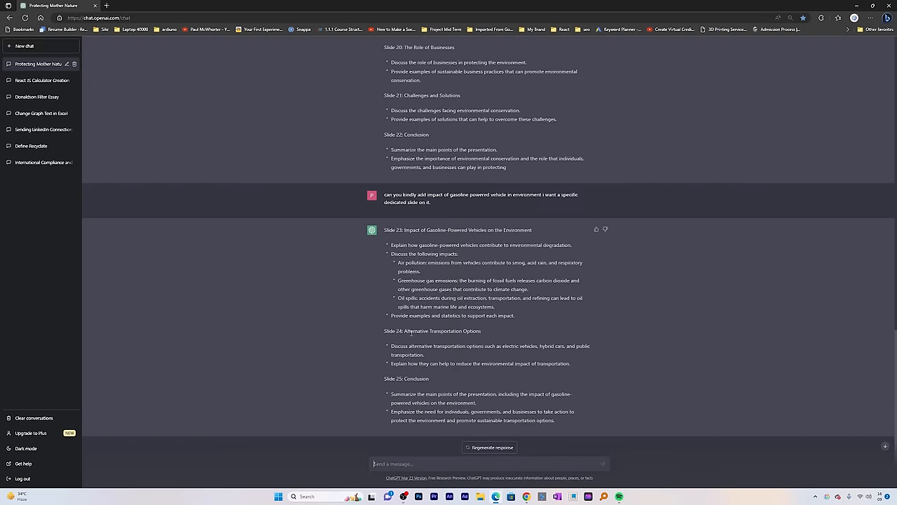
double_click(442, 330)
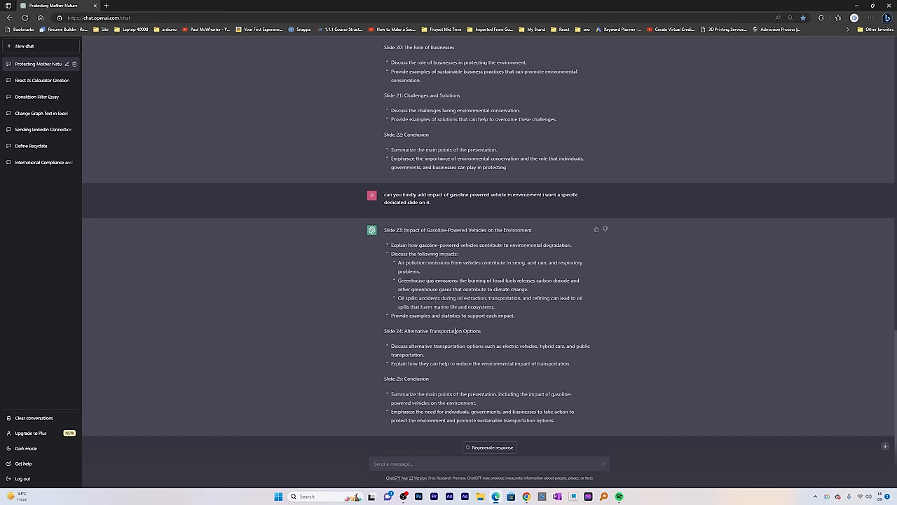
mouse_move(417, 337)
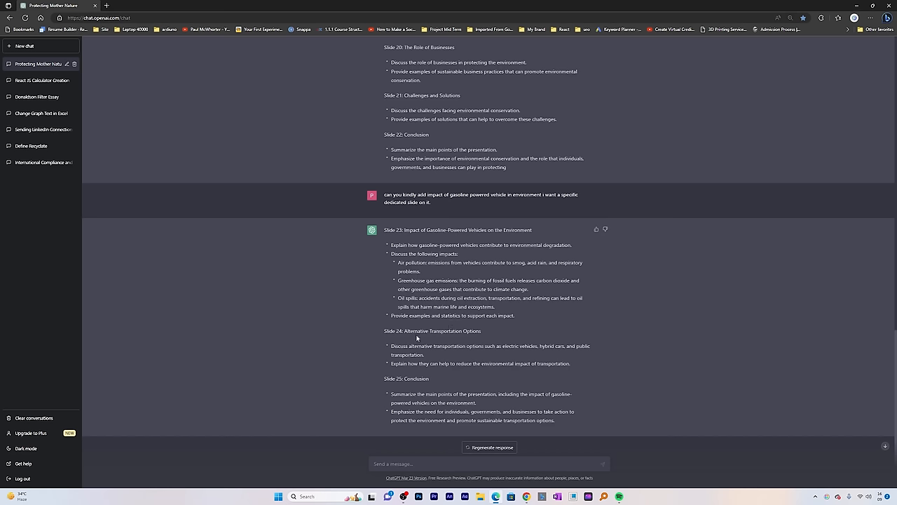
double_click(442, 331)
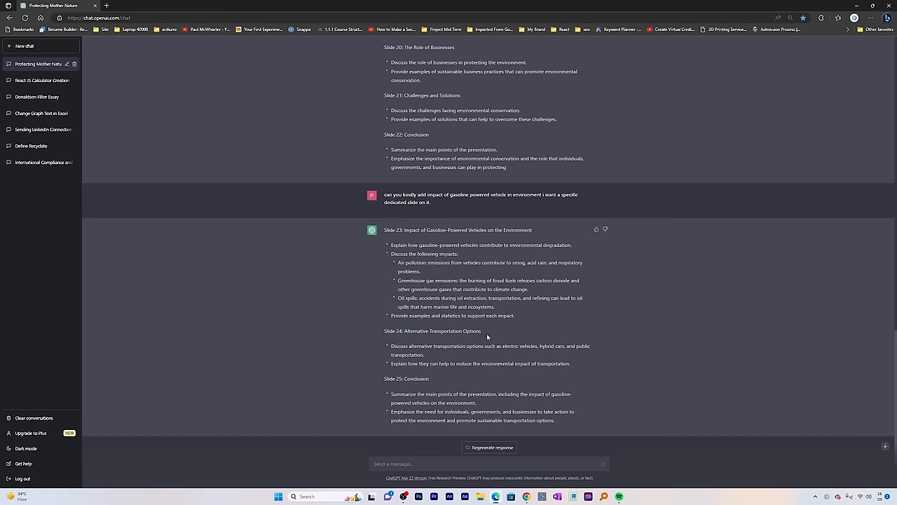
mouse_move(482, 333)
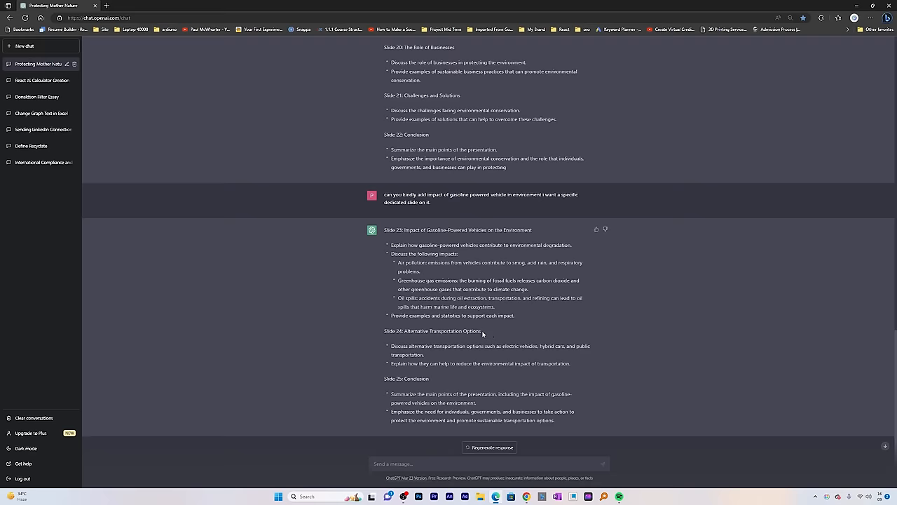
Step: Select and copy the entire updated slide outline
scroll(up, 3)
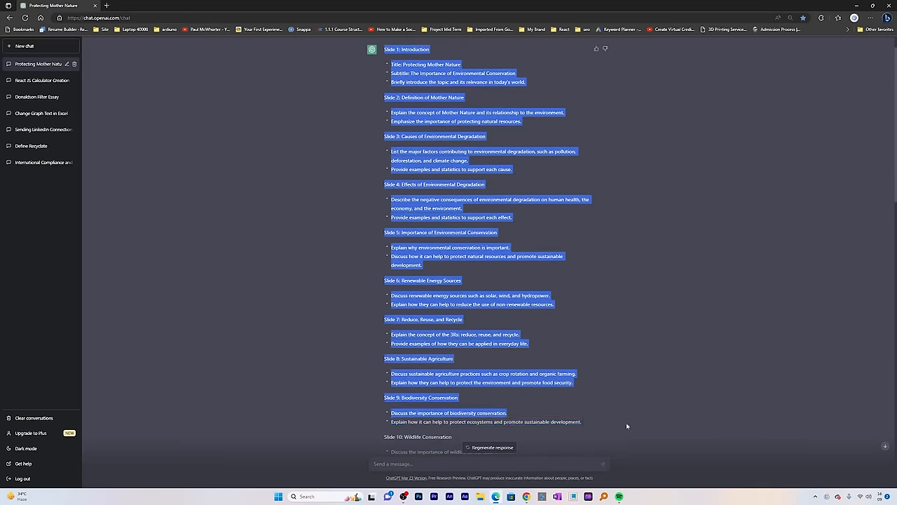
scroll(down, 3)
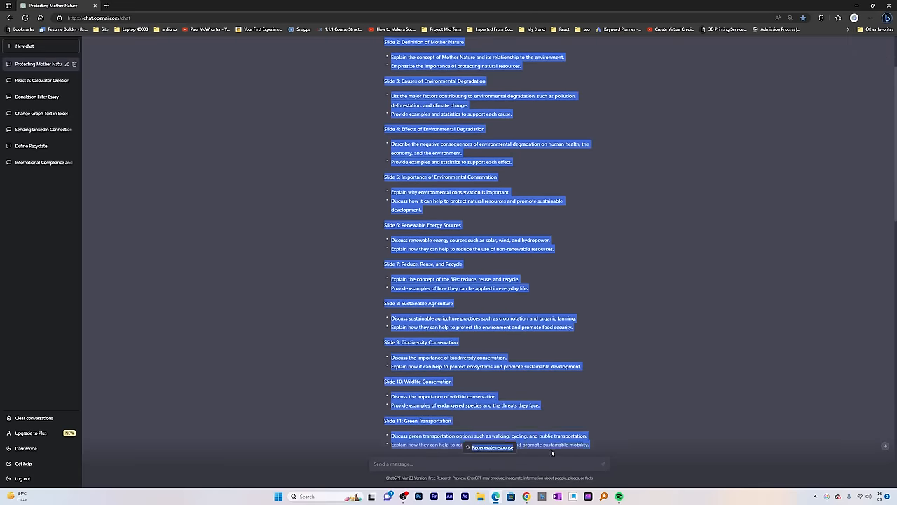
scroll(down, 3)
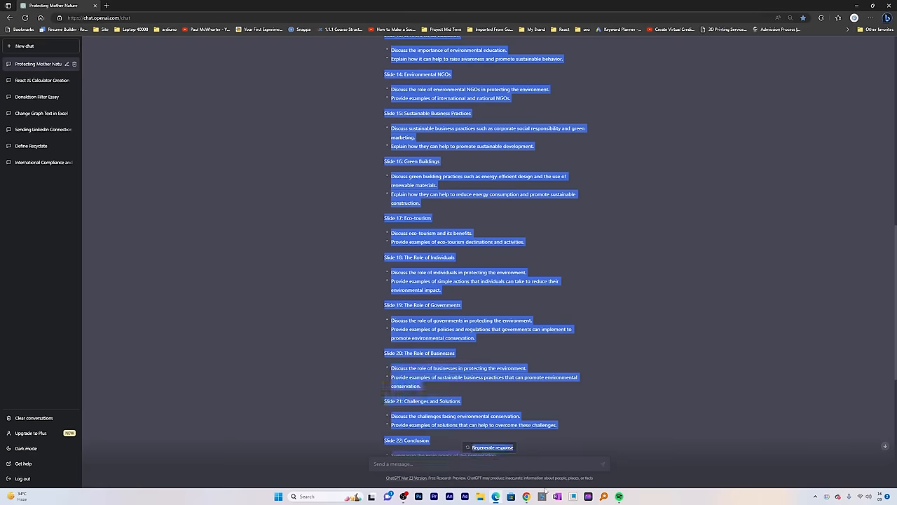
right_click(444, 294)
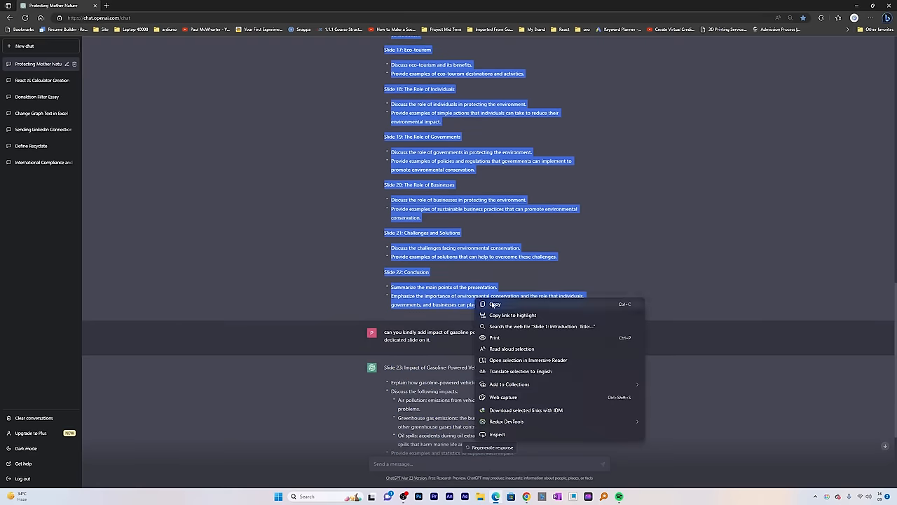
click(190, 5)
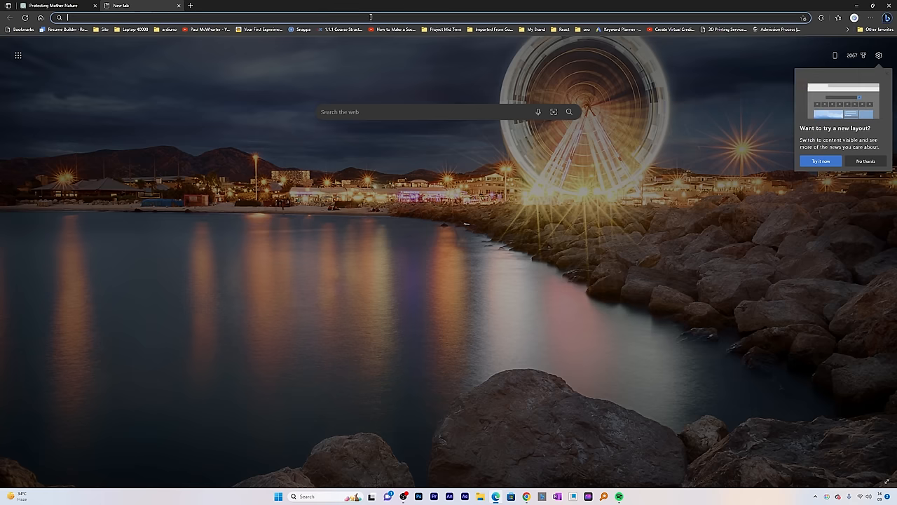
Step: Go to office.com and create a new blank Word document for the outline
text(office.com/create?actsw=1&auth=2)
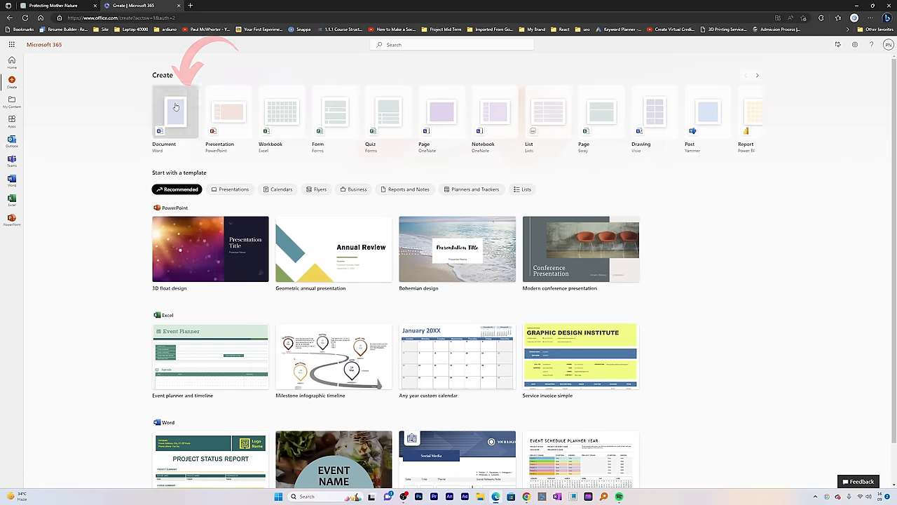
click(176, 112)
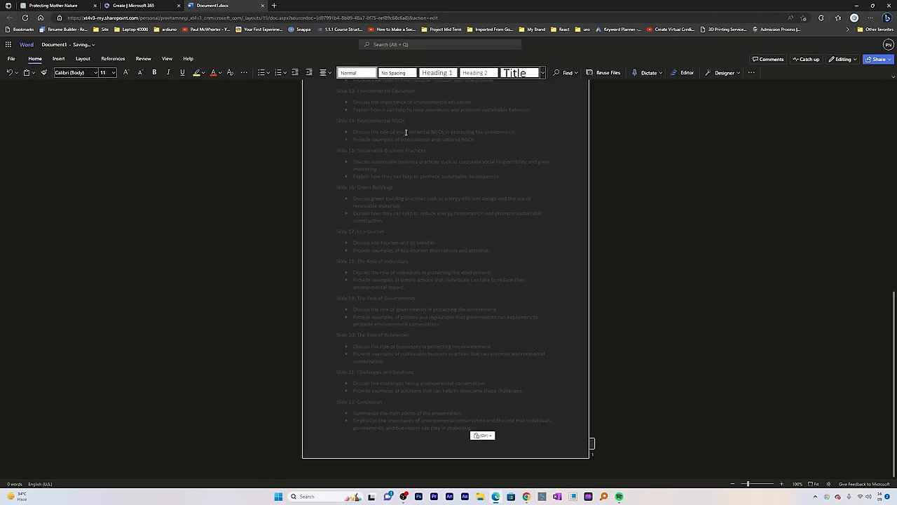
Step: Bring up Word's Export page with the Export to PowerPoint presentation option
scroll(up, 3)
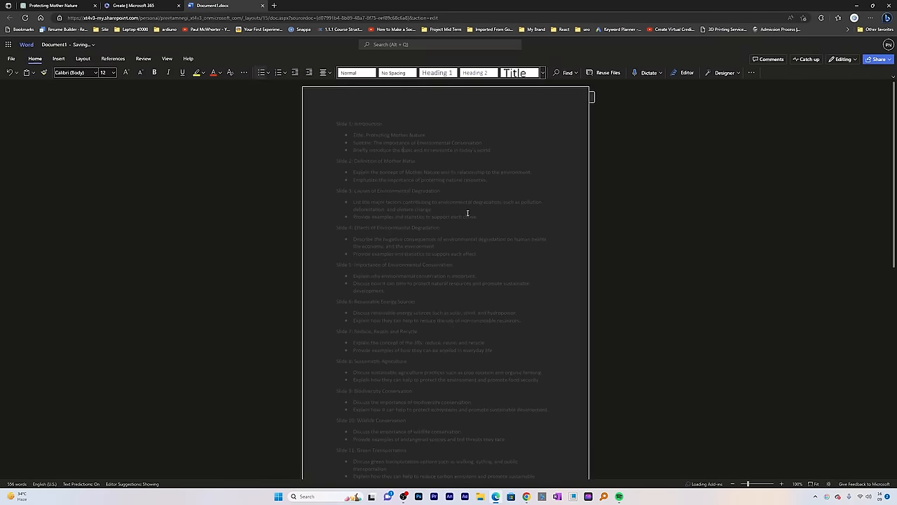
scroll(down, 3)
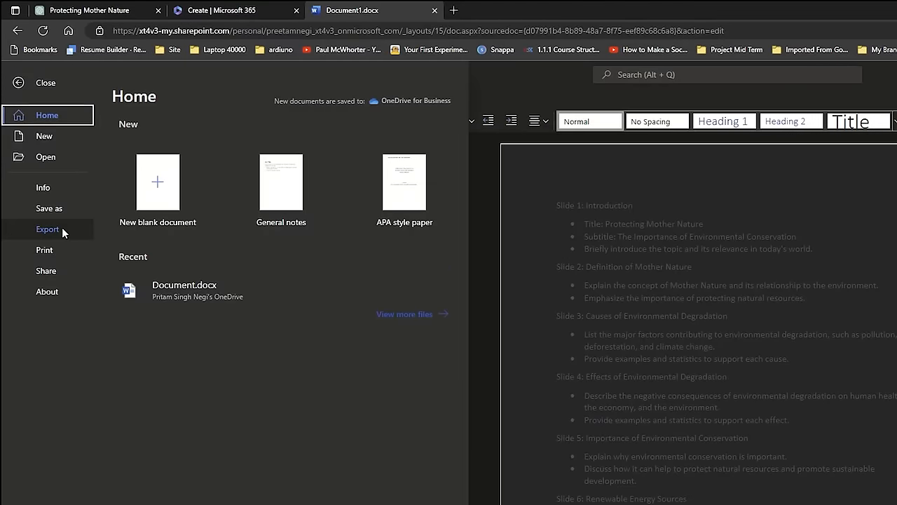
click(47, 229)
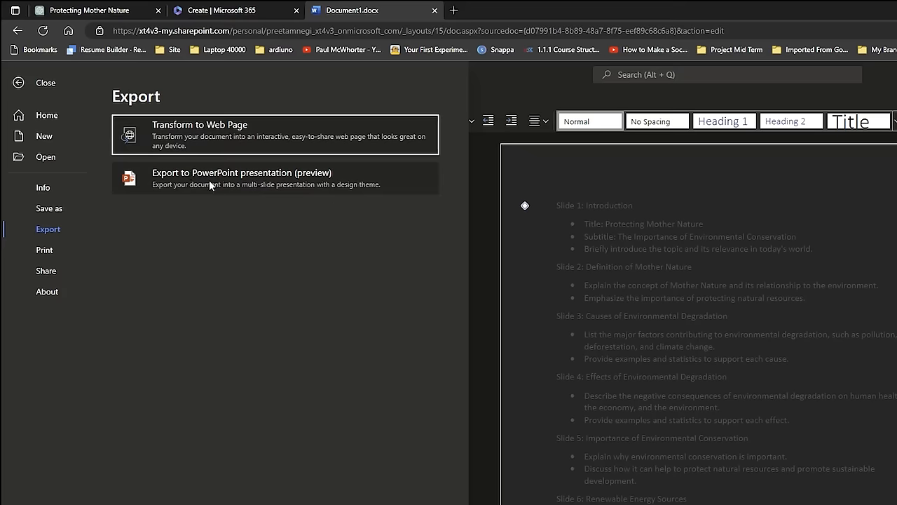
mouse_move(368, 181)
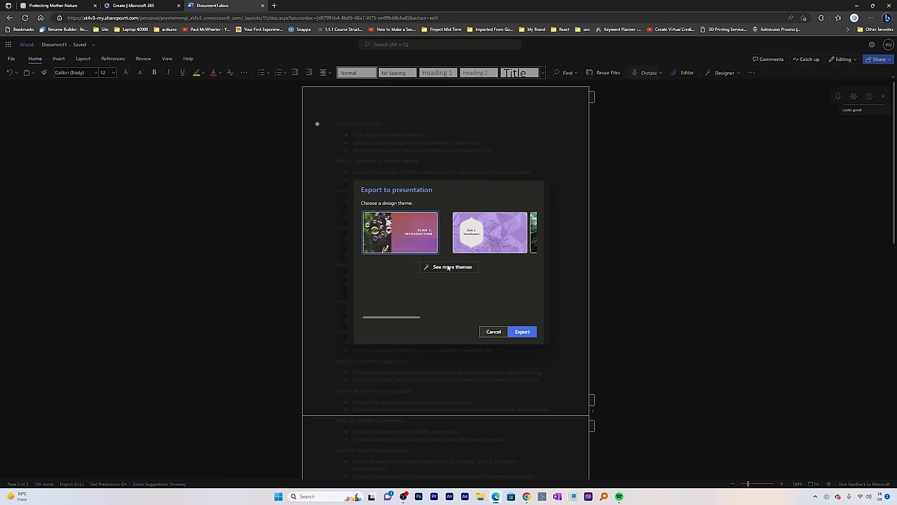
Step: Export the outline with the green marble theme and open the resulting presentation
click(448, 266)
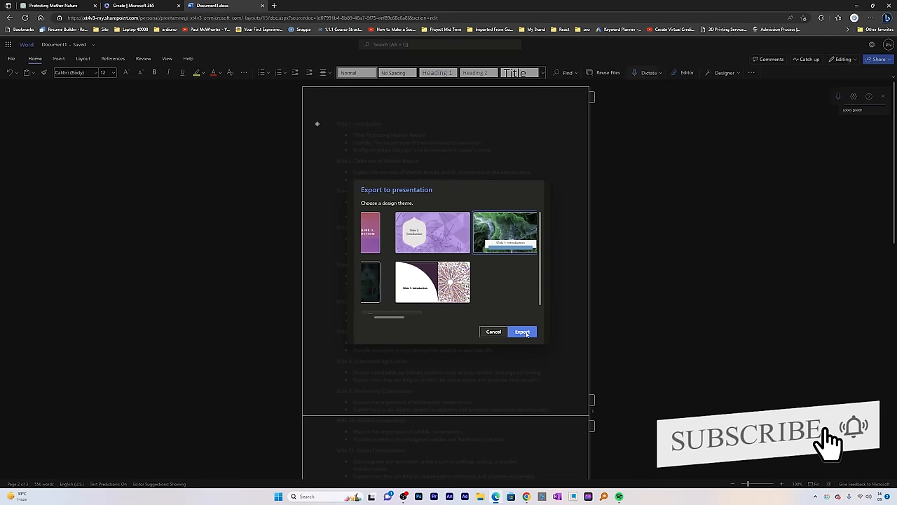
click(522, 331)
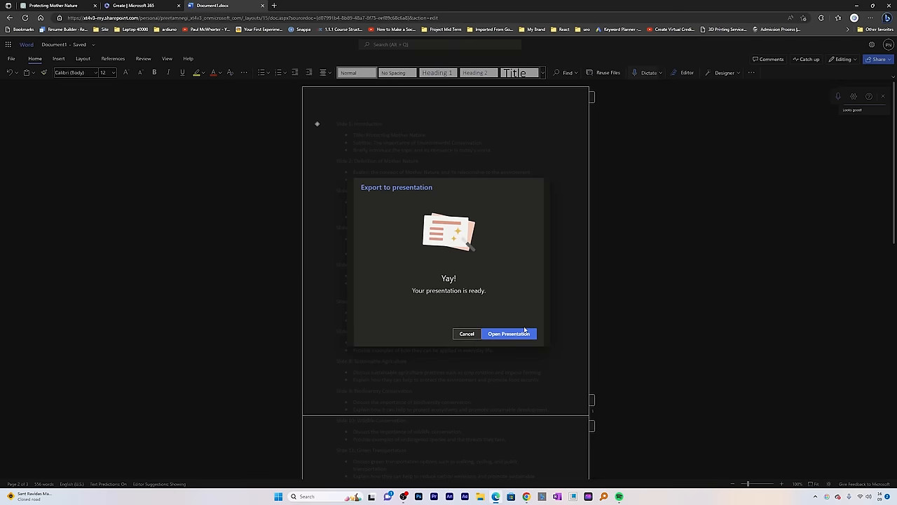
mouse_move(509, 333)
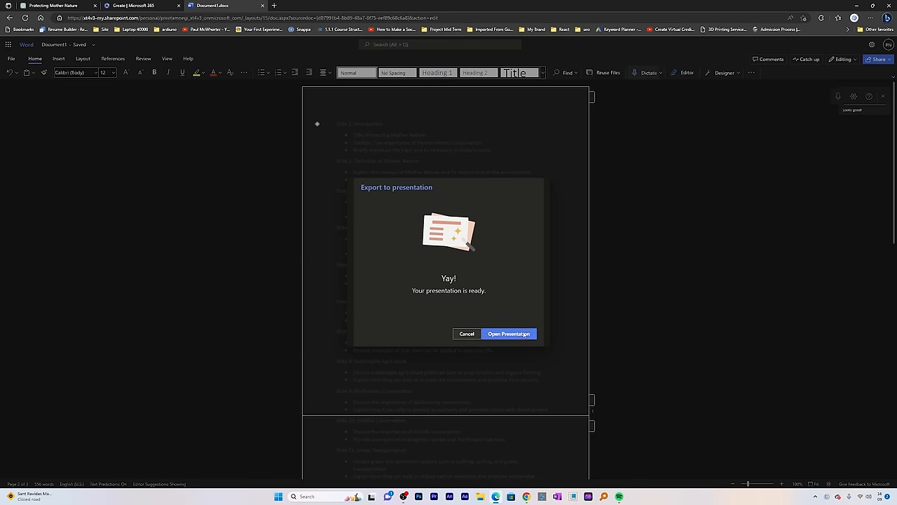
click(509, 333)
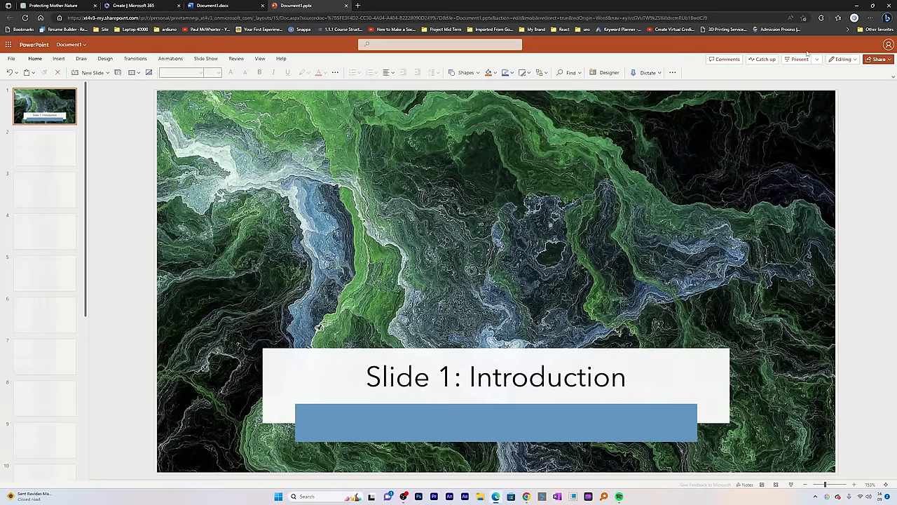
Step: Try opening in the desktop app, then download a copy via File > Save as
click(842, 59)
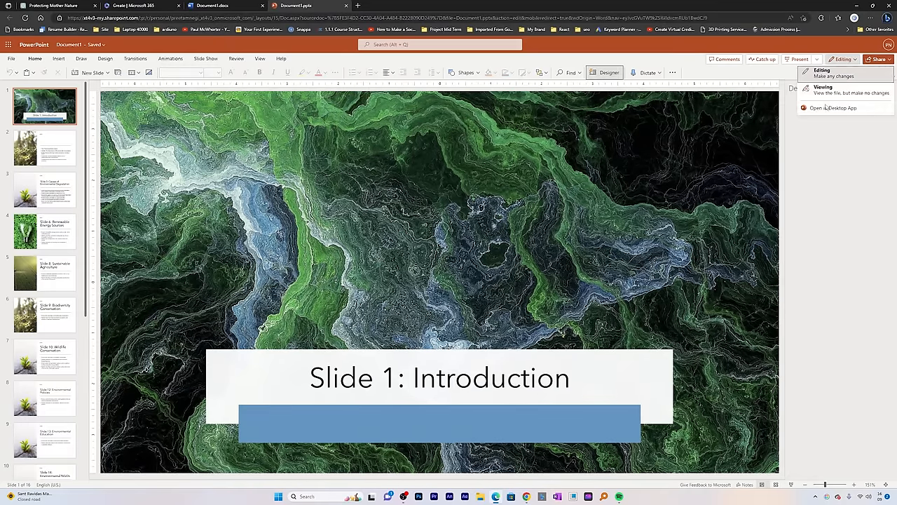
click(609, 72)
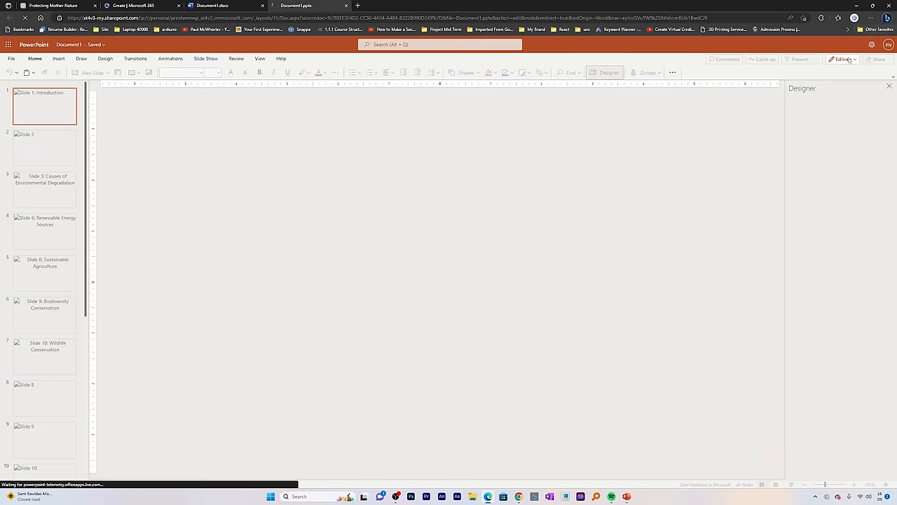
click(11, 58)
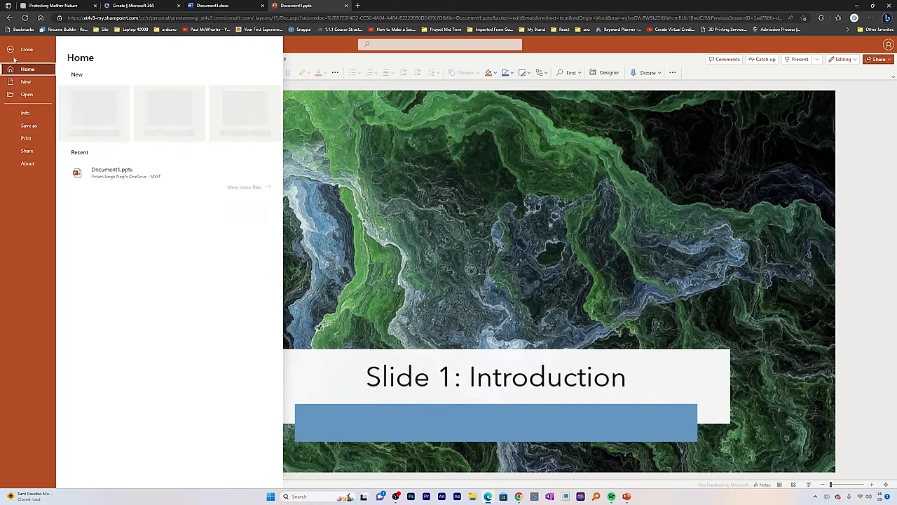
click(29, 126)
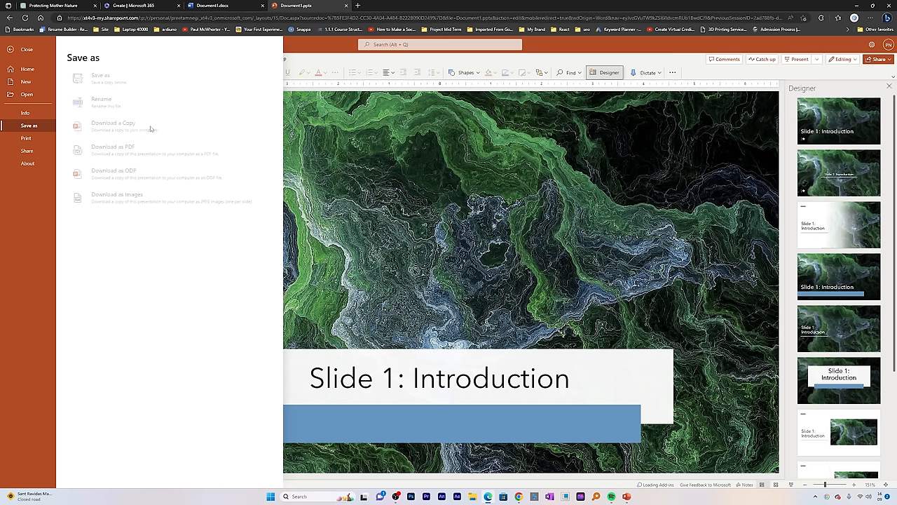
mouse_move(58, 68)
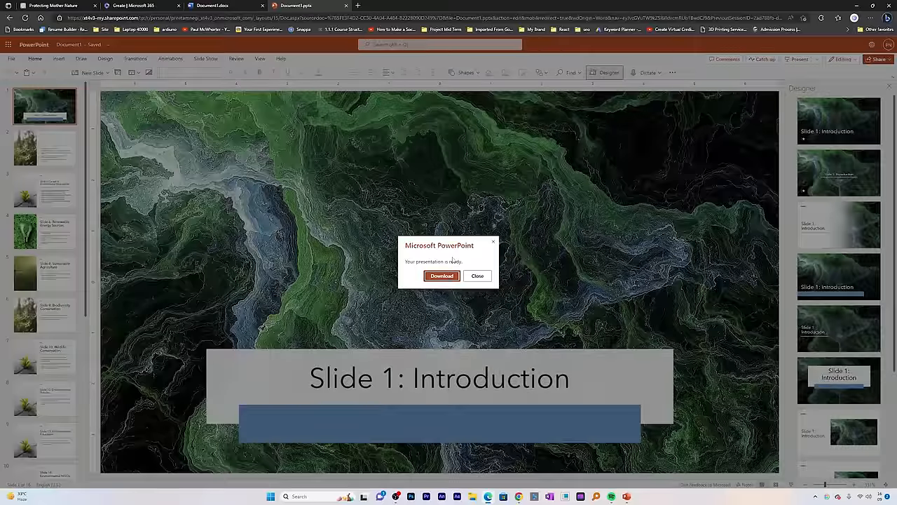
click(441, 275)
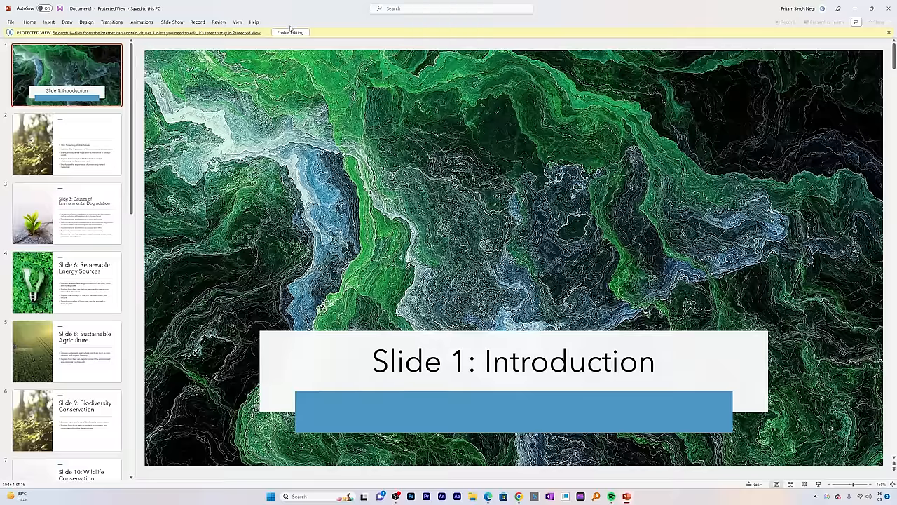
Step: Enable editing, start the slide show and switch to Duplicate Slide Show display
click(290, 32)
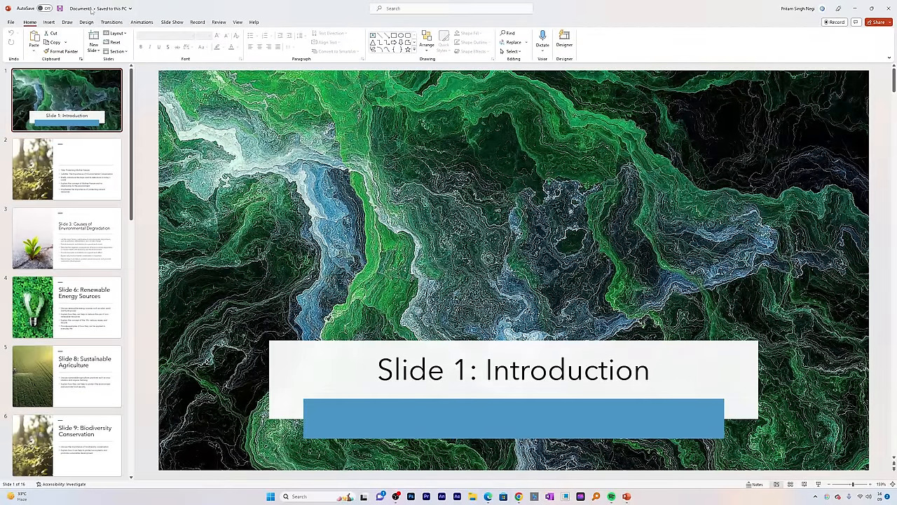
click(237, 21)
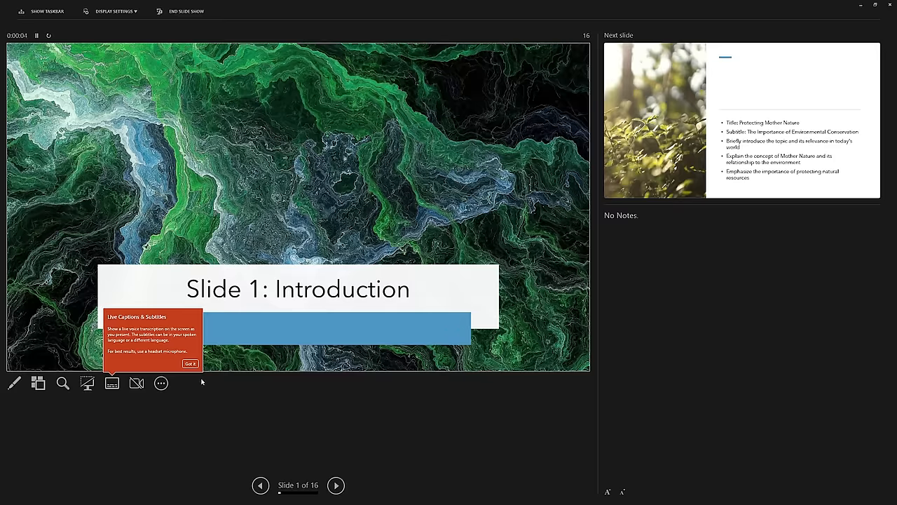
click(114, 10)
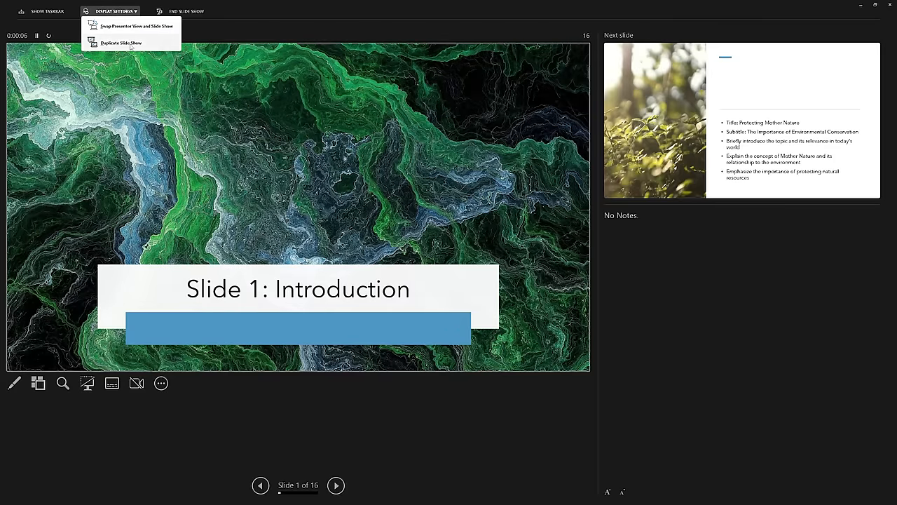
click(187, 11)
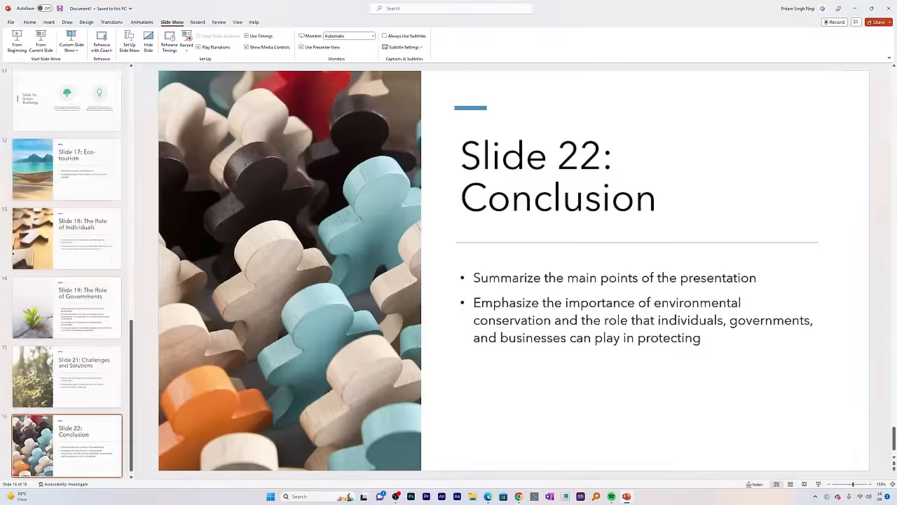
Step: Browse from Renewable Energy Sources back to Introduction, then open the untitled Slide 2
scroll(up, 3)
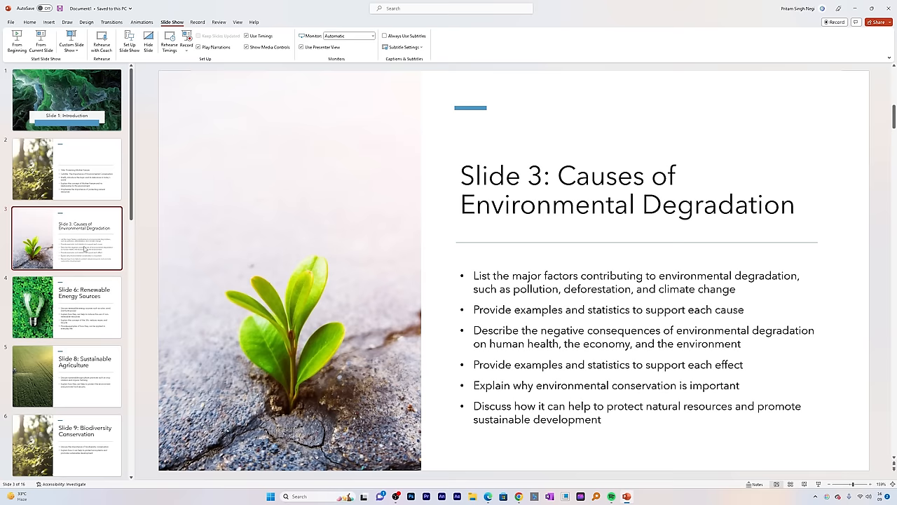
click(67, 307)
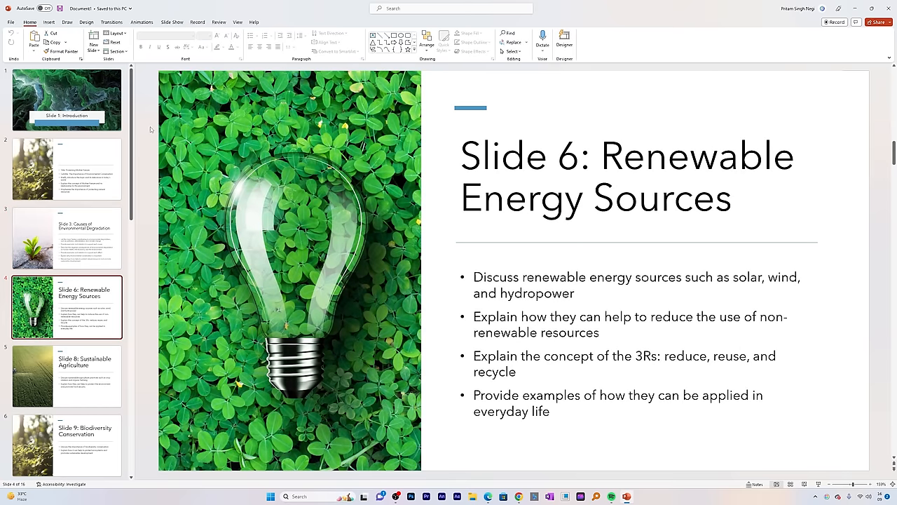
mouse_move(95, 316)
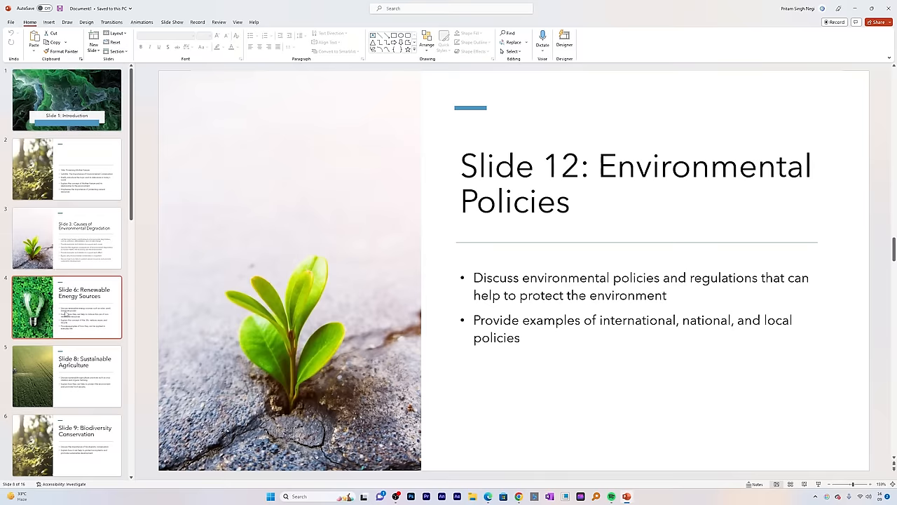
click(66, 99)
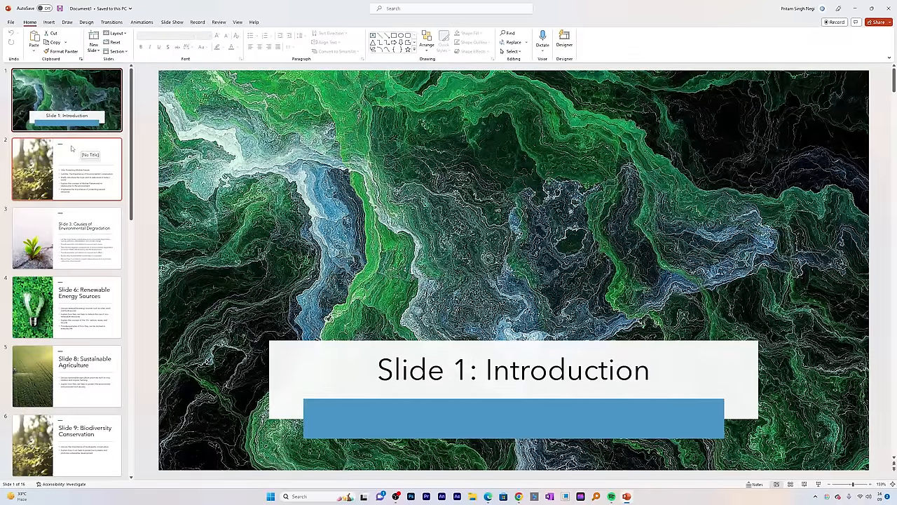
click(67, 169)
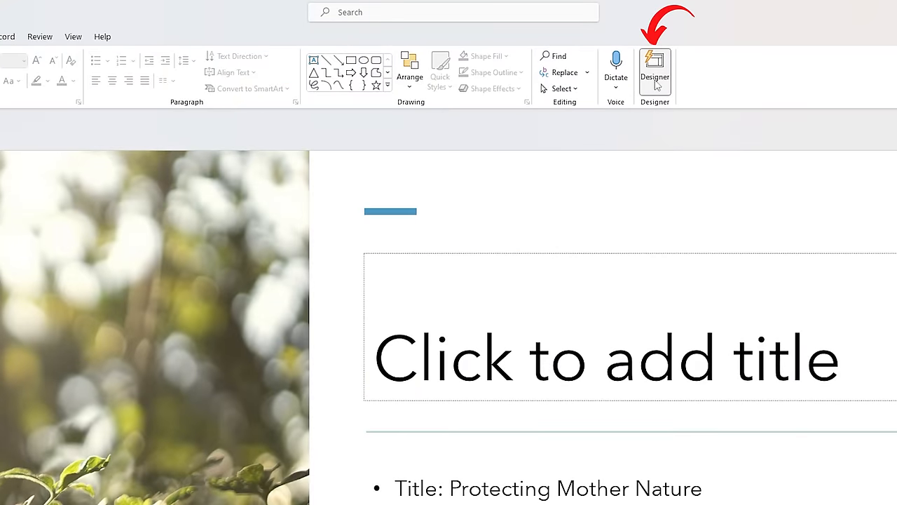
Step: Apply Designer ideas: five labelled boxes for slide 2, full leaf background for Renewable Energy Sources
click(655, 73)
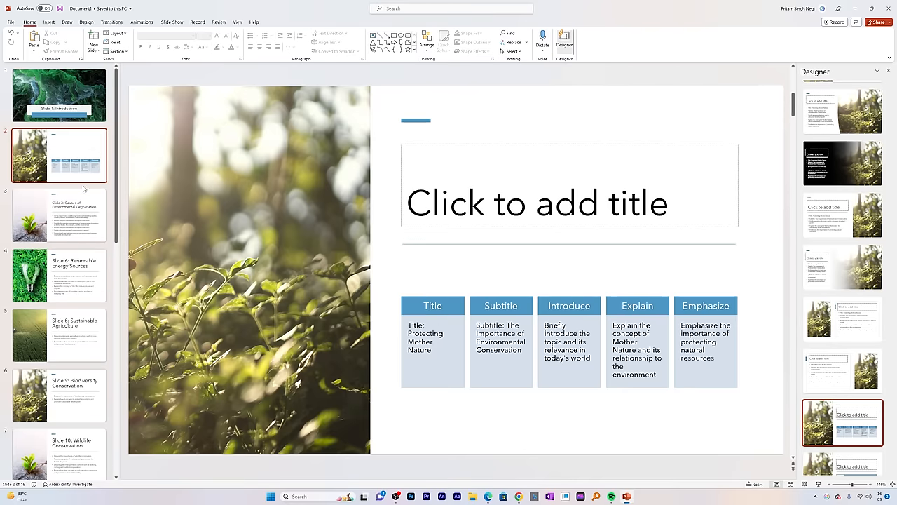
click(59, 215)
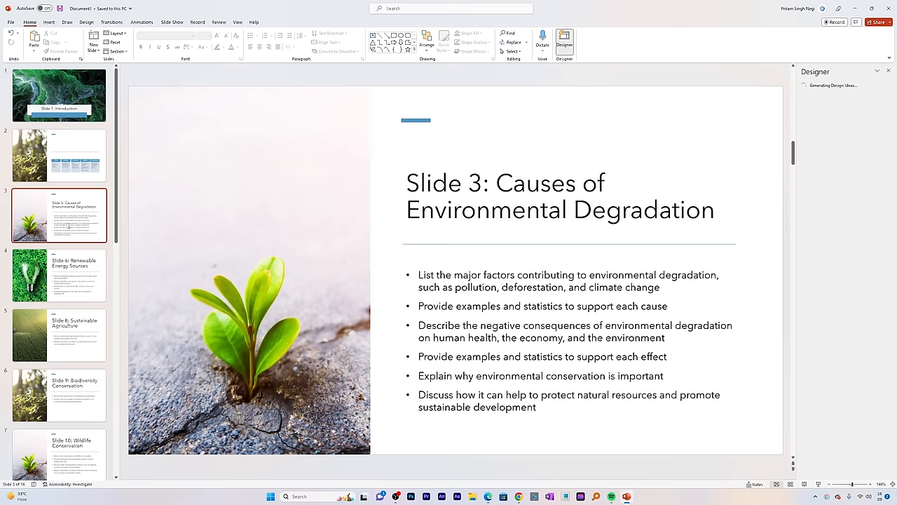
click(60, 275)
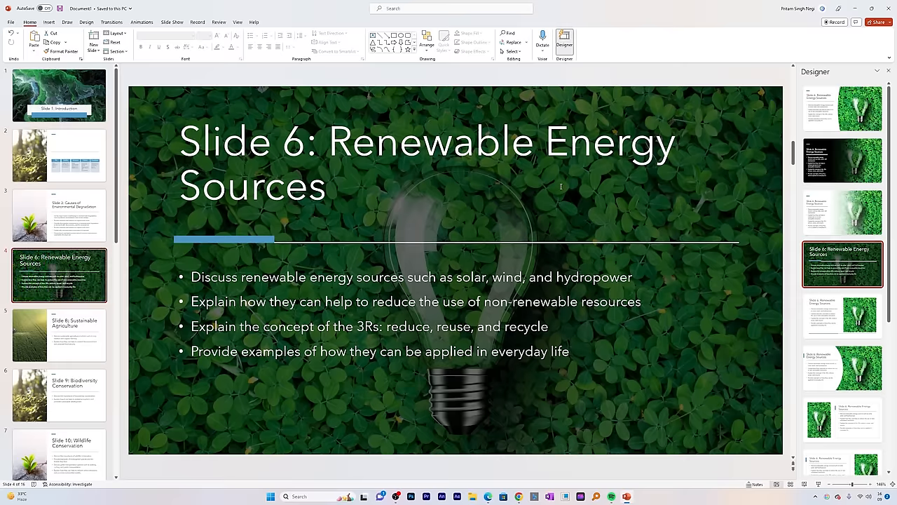